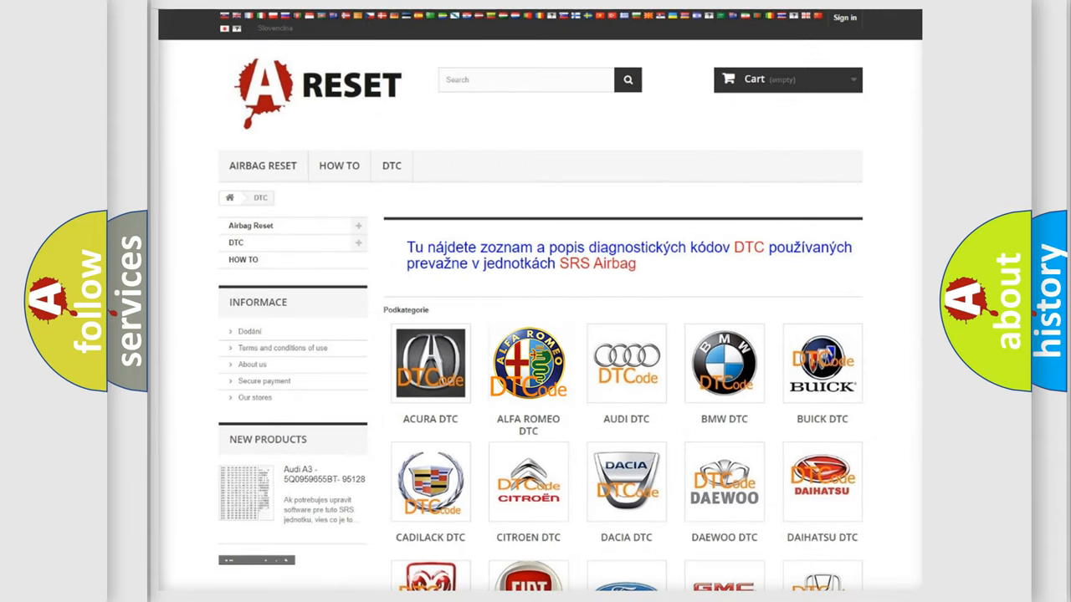
# Step: Open the ALFA ROMEO DTC category and scroll down to its airbag trouble code subcategories
pyautogui.click(527, 363)
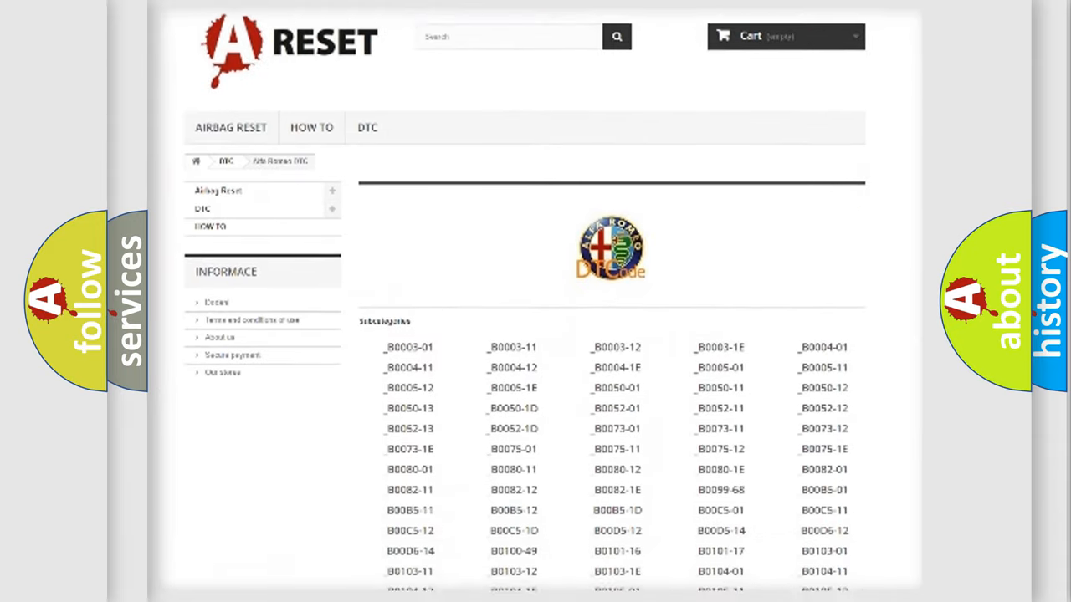
pyautogui.scroll(-3)
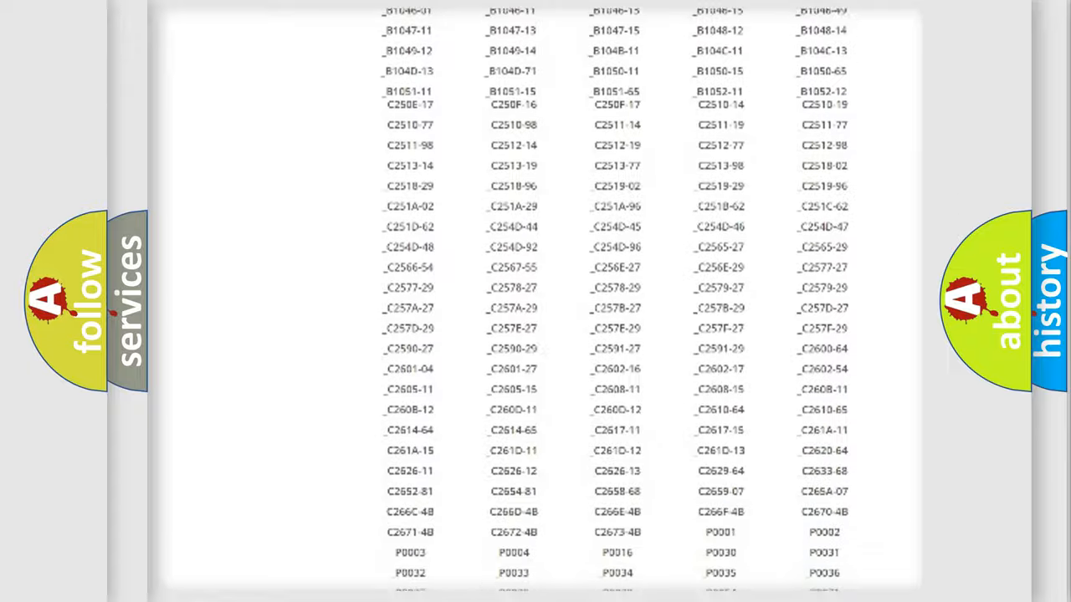